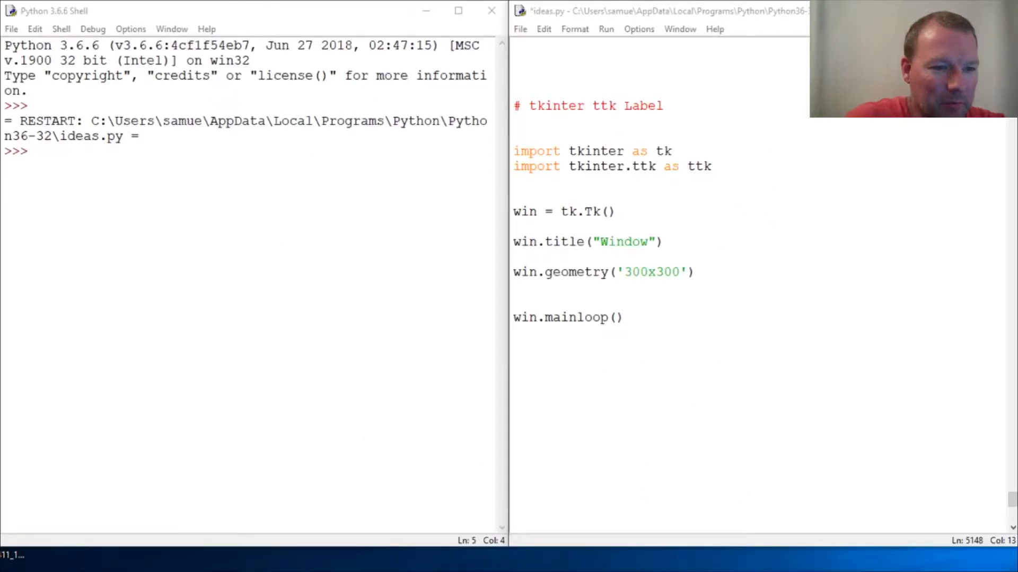
- Rerun ideas.py so the shell restarts with the 300x300 Window script
{"action": "double_click", "coordinate": [641, 105]}
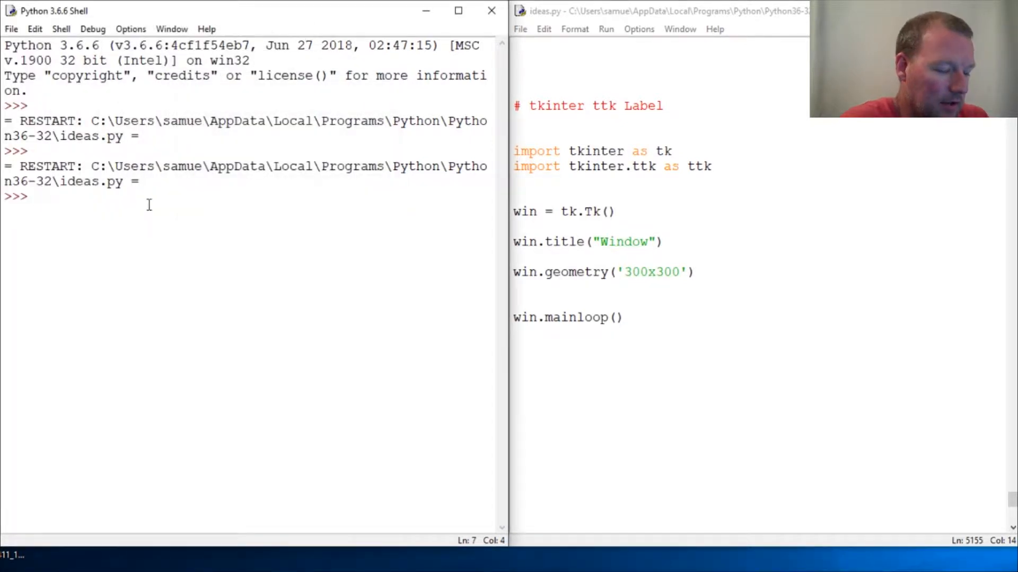
- Evaluate dir(ttk) in the shell to list Label, Button, Entry and other widgets
{"action": "type", "text": "dir(ttk"}
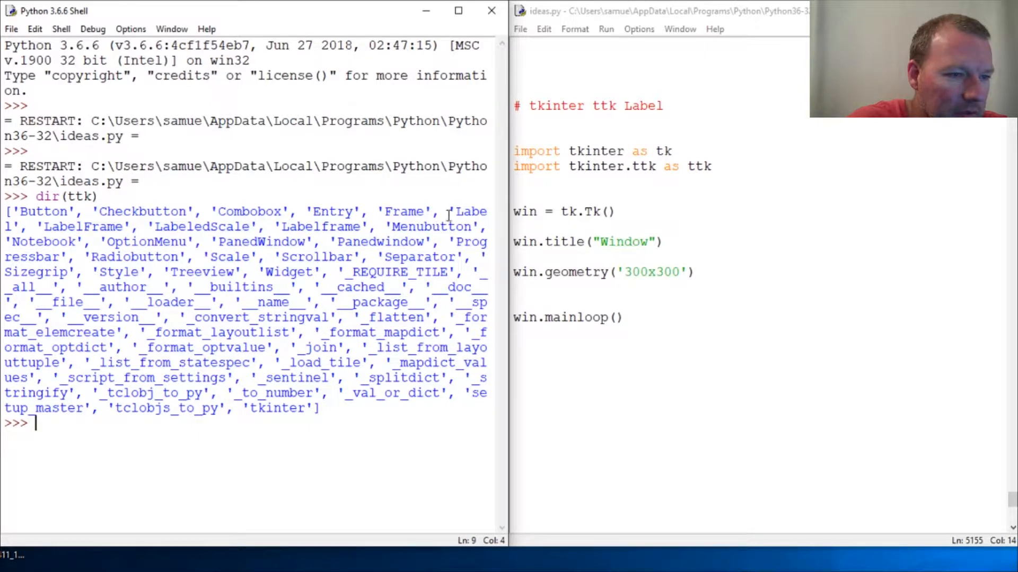
{"action": "double_click", "coordinate": [471, 212]}
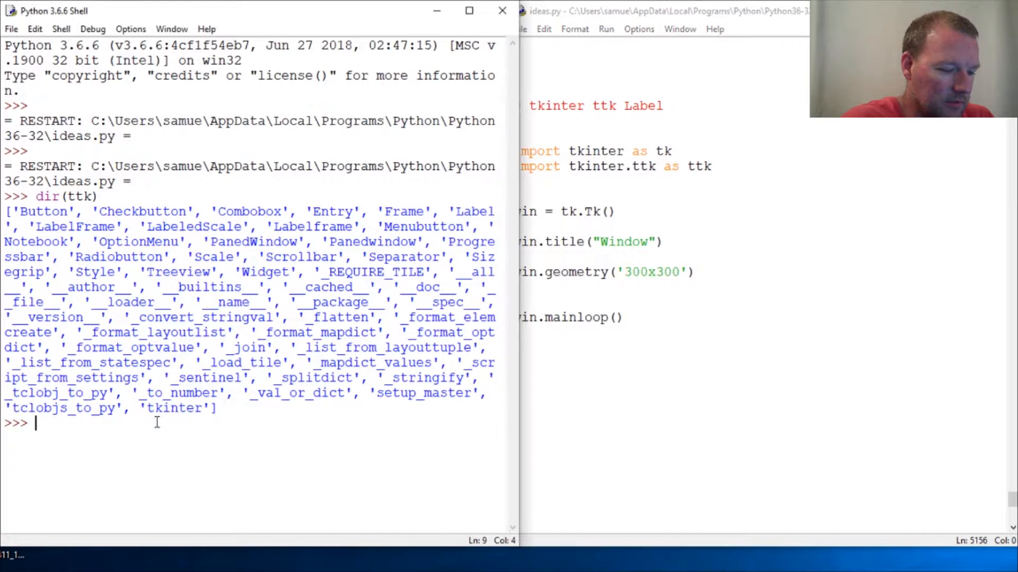
- Show help(ttk.Label) in the shell with its text, font and anchor options
{"action": "type", "text": "help"}
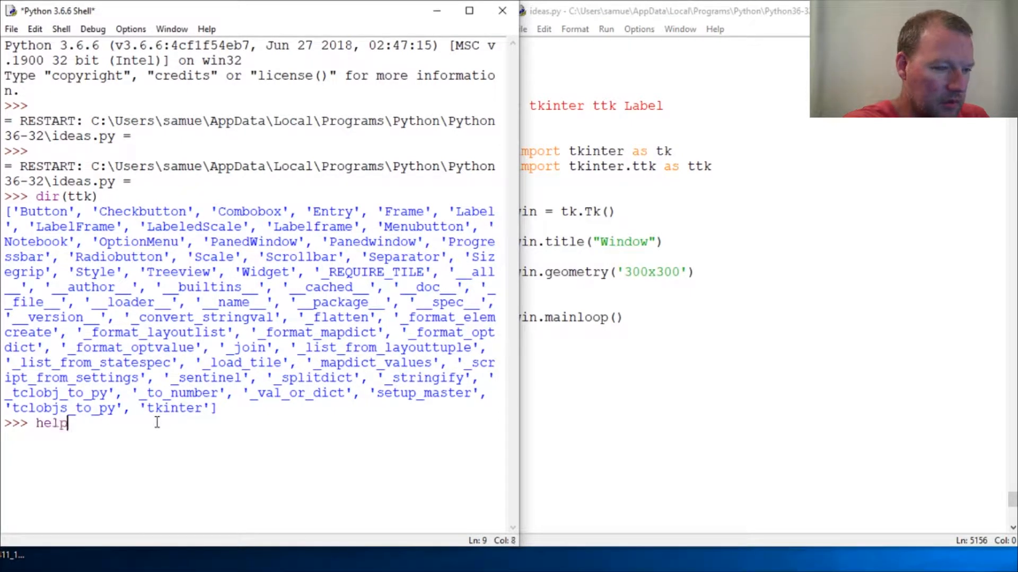
{"action": "type", "text": "(ttk"}
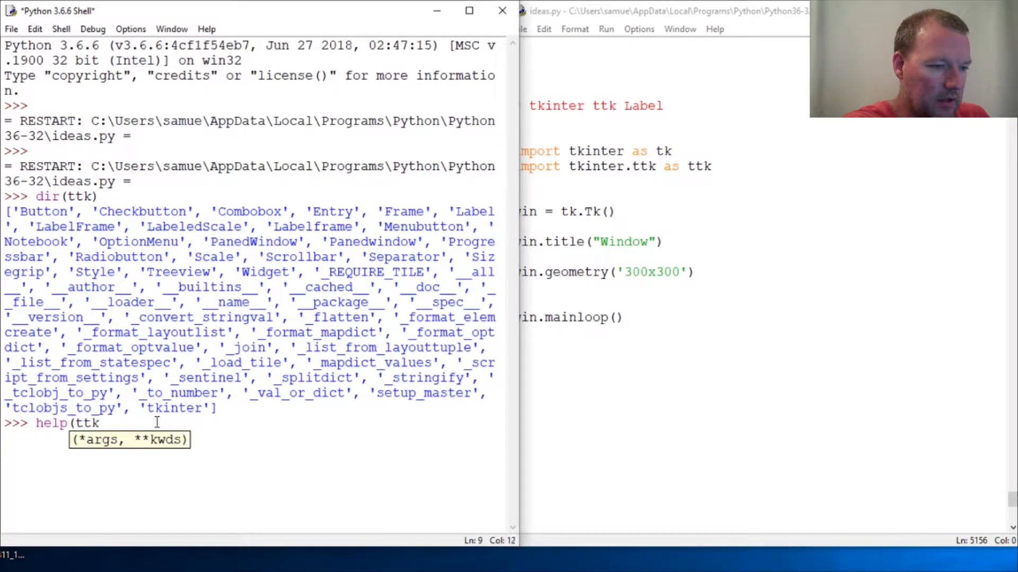
{"action": "type", "text": ".Lab"}
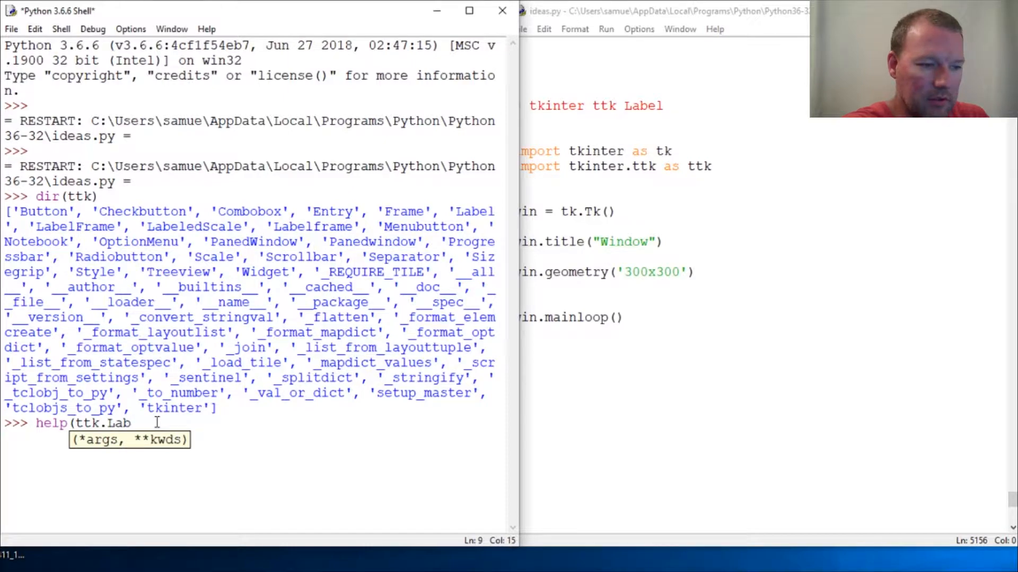
{"action": "type", "text": "el"}
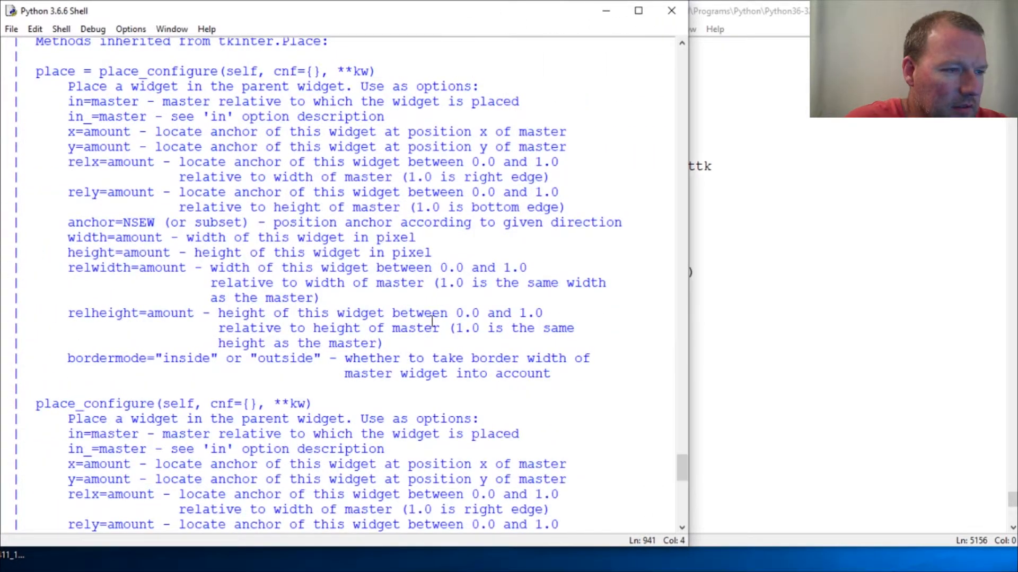
- Scroll through the ttk.Label help output to read the widget options
{"action": "scroll", "scroll_direction": "down", "scroll_amount": 3}
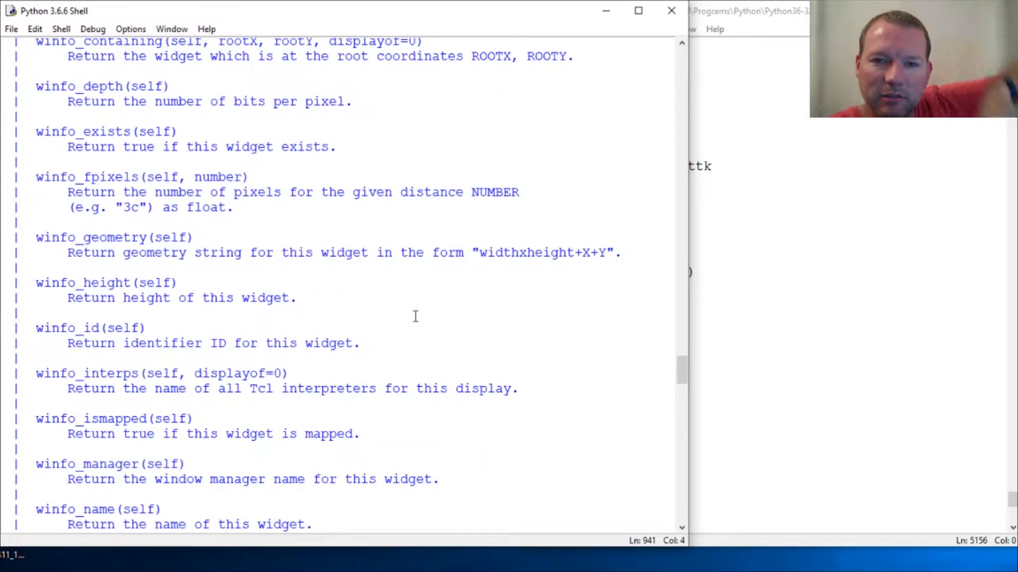
{"action": "scroll", "scroll_direction": "down", "scroll_amount": 3}
{"action": "type", "text": "help(ttk.Label)"}
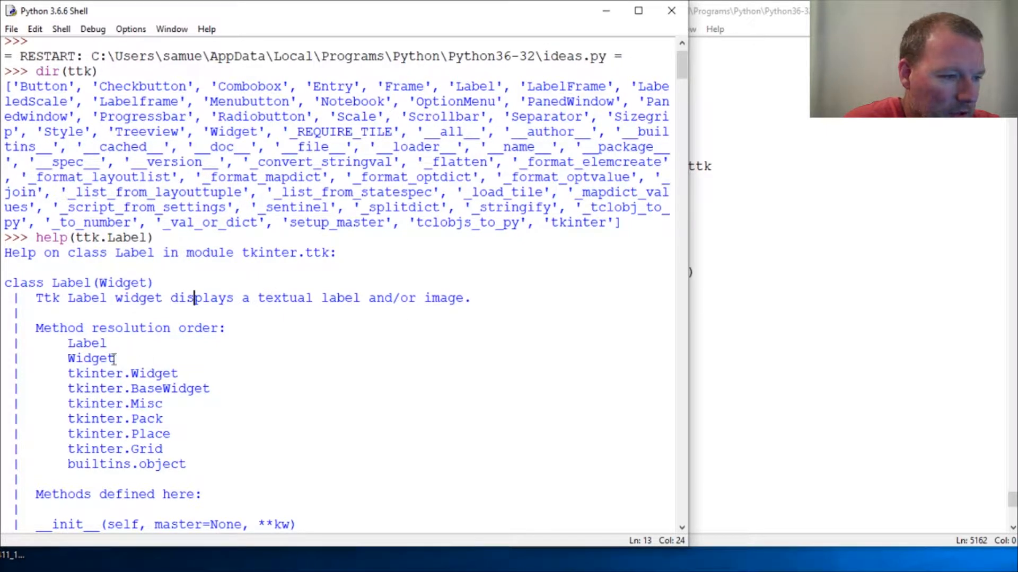
{"action": "scroll", "scroll_direction": "down", "scroll_amount": 3}
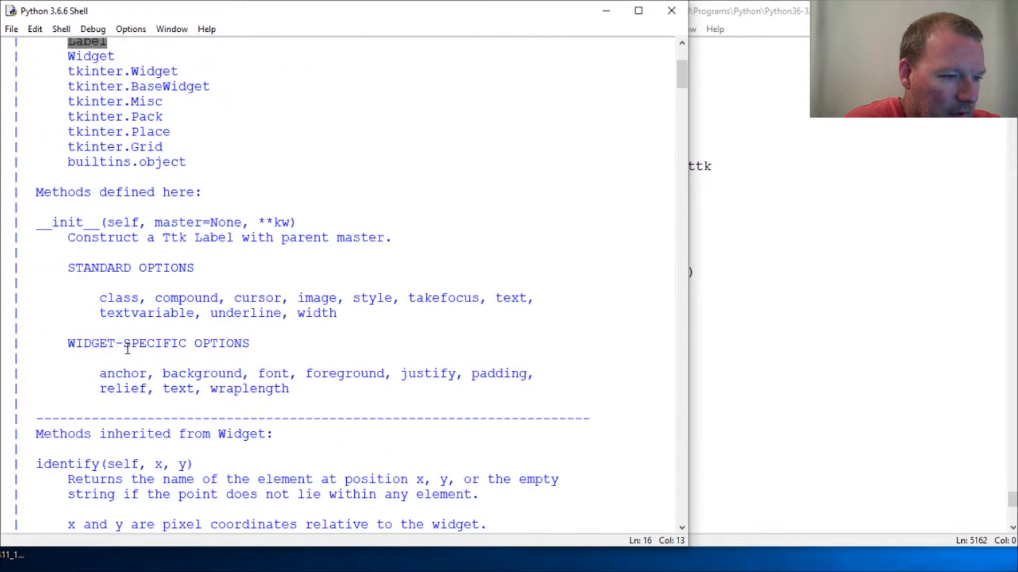
{"action": "scroll", "scroll_direction": "down", "scroll_amount": 3}
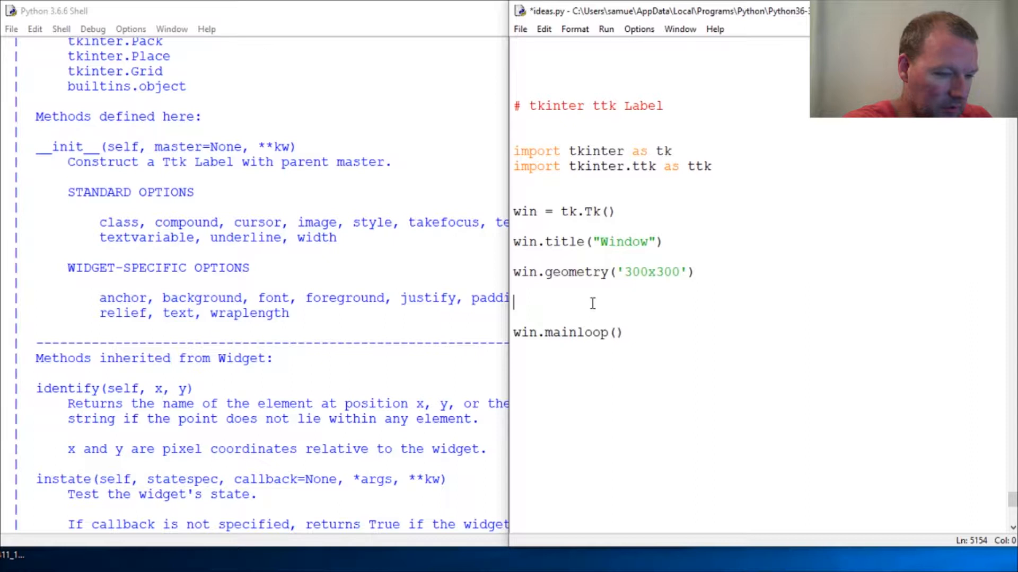
- Start the line label = ttk.Label(win, attaching the label to the win window
{"action": "type", "text": "label ="}
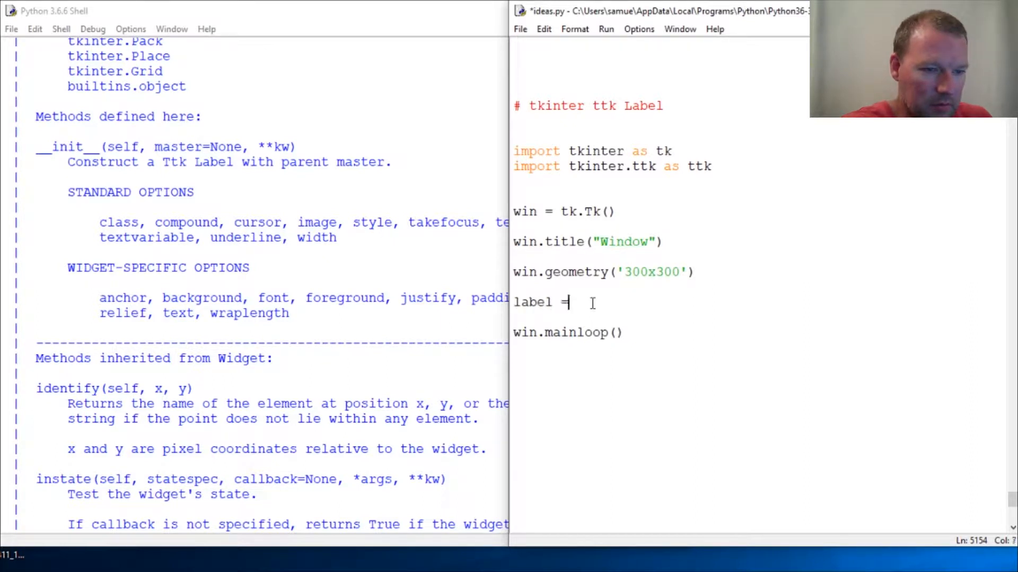
{"action": "type", "text": "ttk."}
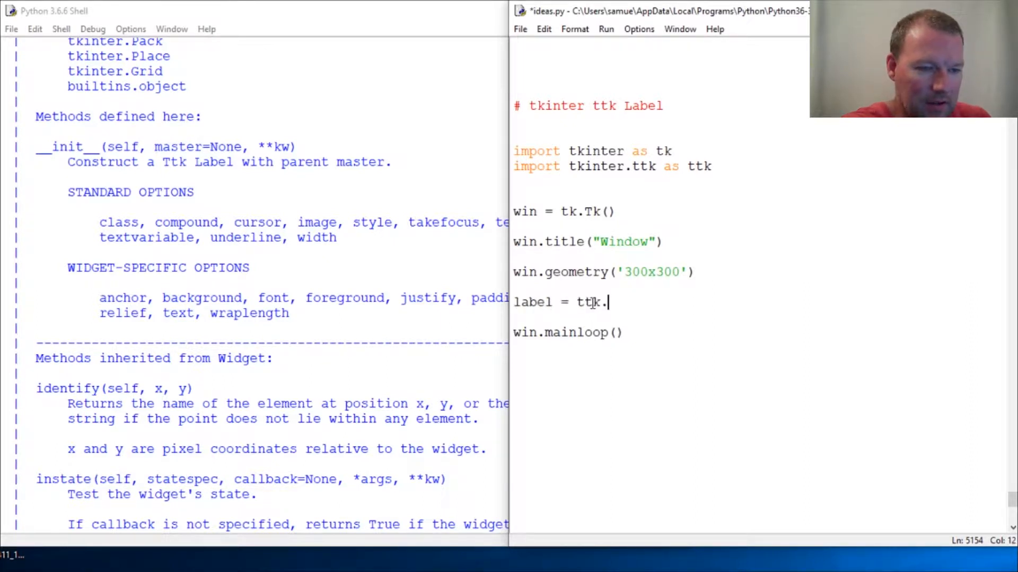
{"action": "type", "text": "Label"}
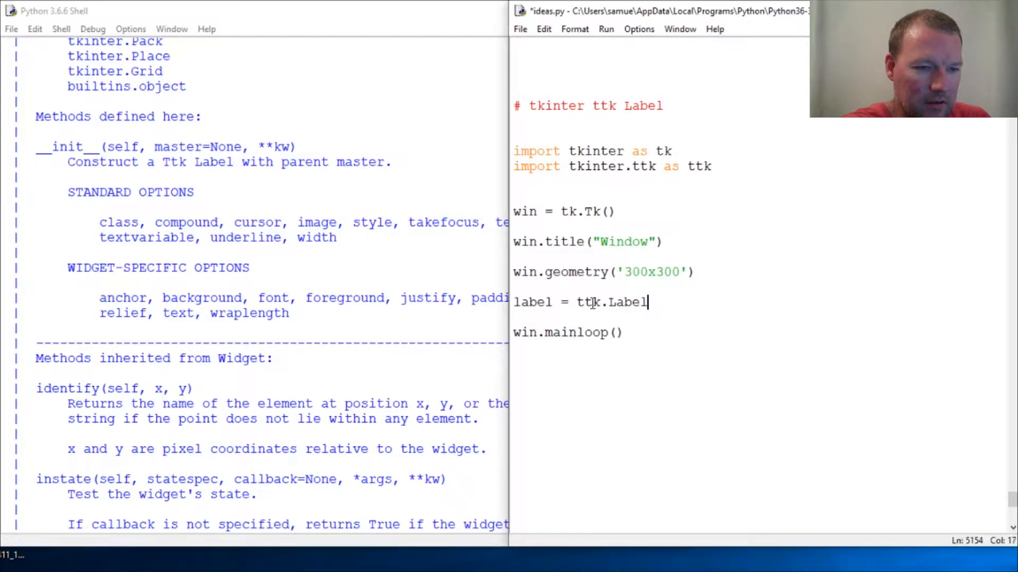
{"action": "type", "text": "("}
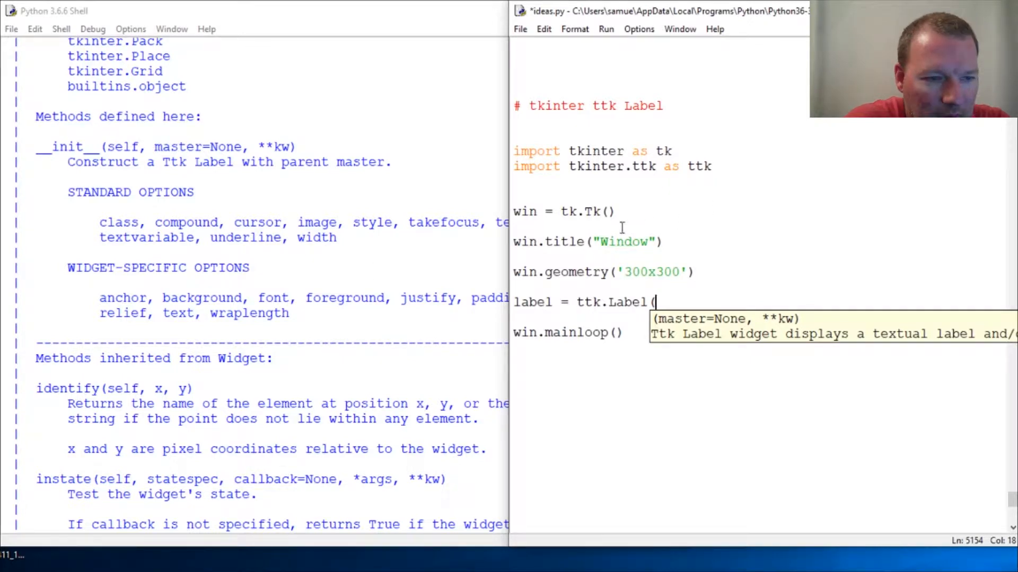
{"action": "double_click", "coordinate": [525, 211]}
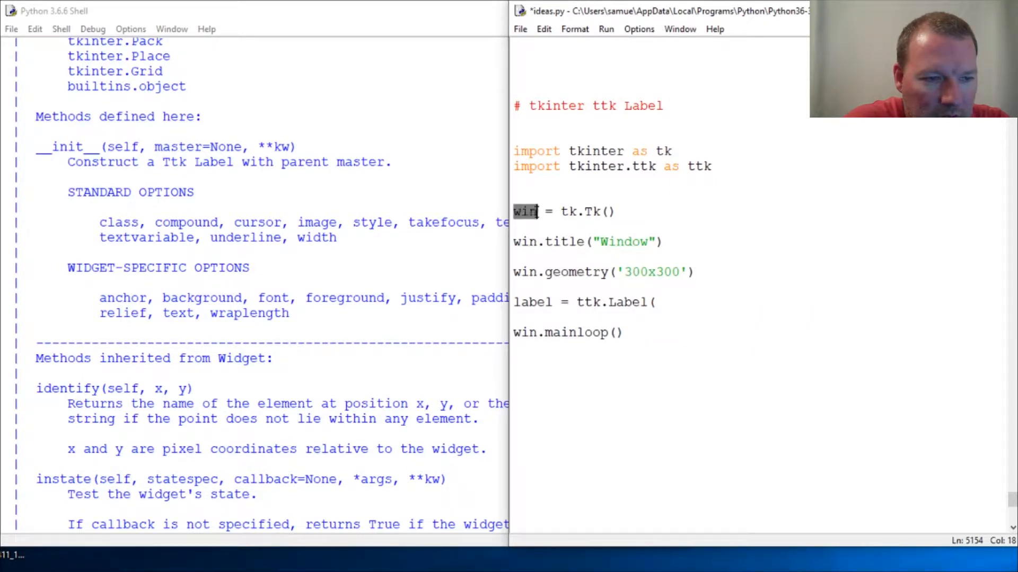
{"action": "type", "text": "w"}
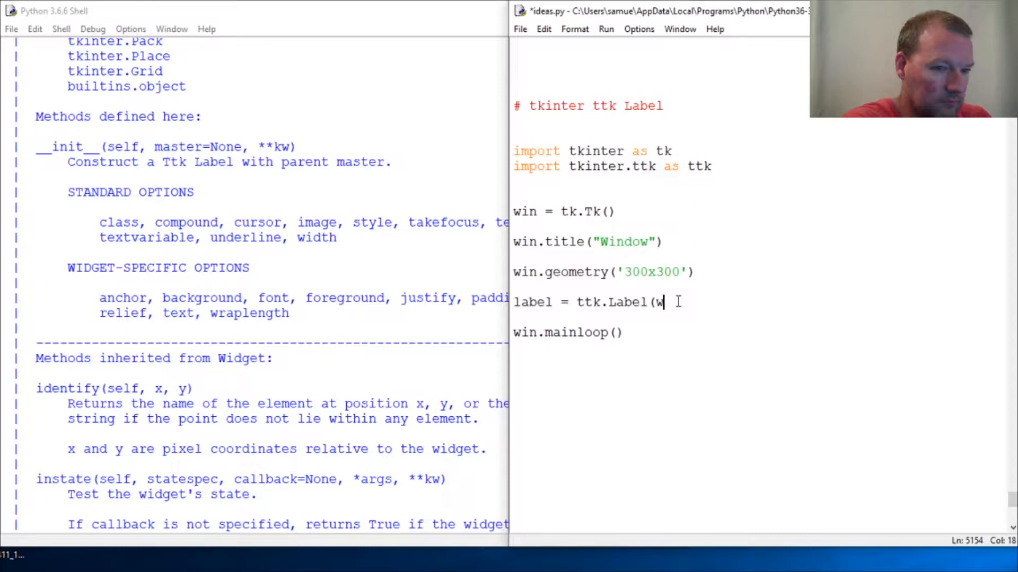
{"action": "type", "text": "in,"}
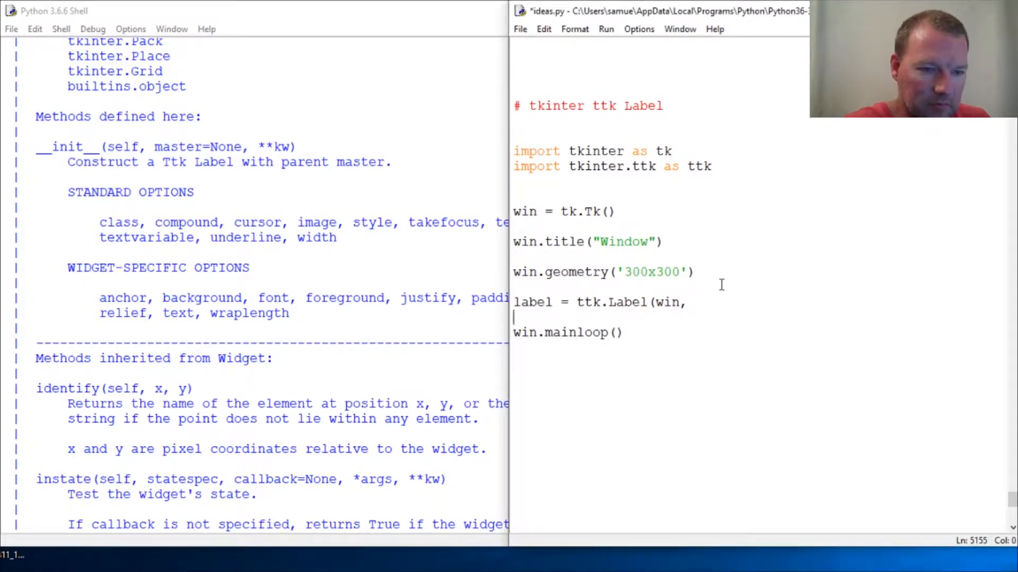
- Finish it with text='Hello World') and run ideas.py, showing an empty Window
{"action": "type", "text": "tex"}
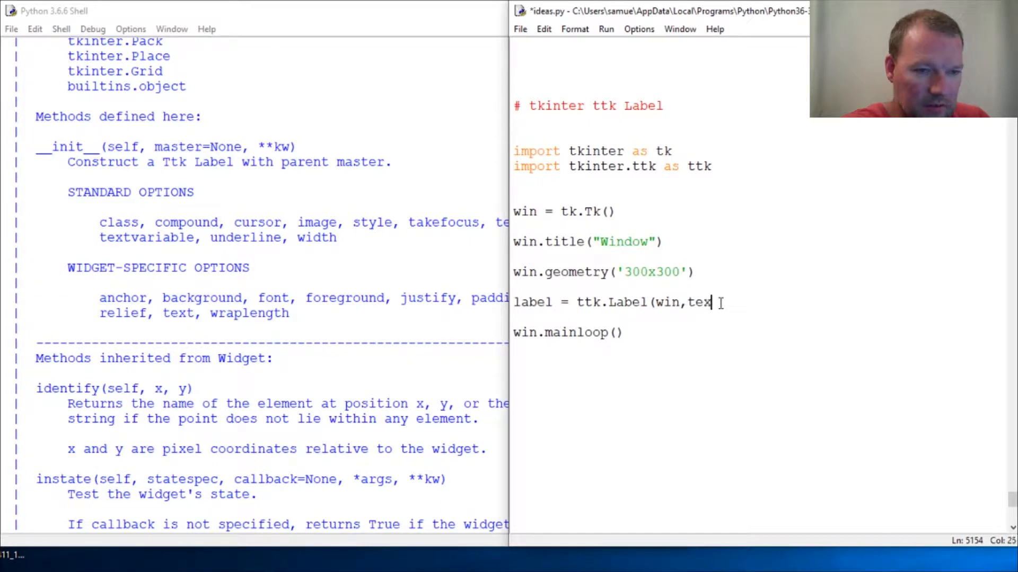
{"action": "type", "text": "='"}
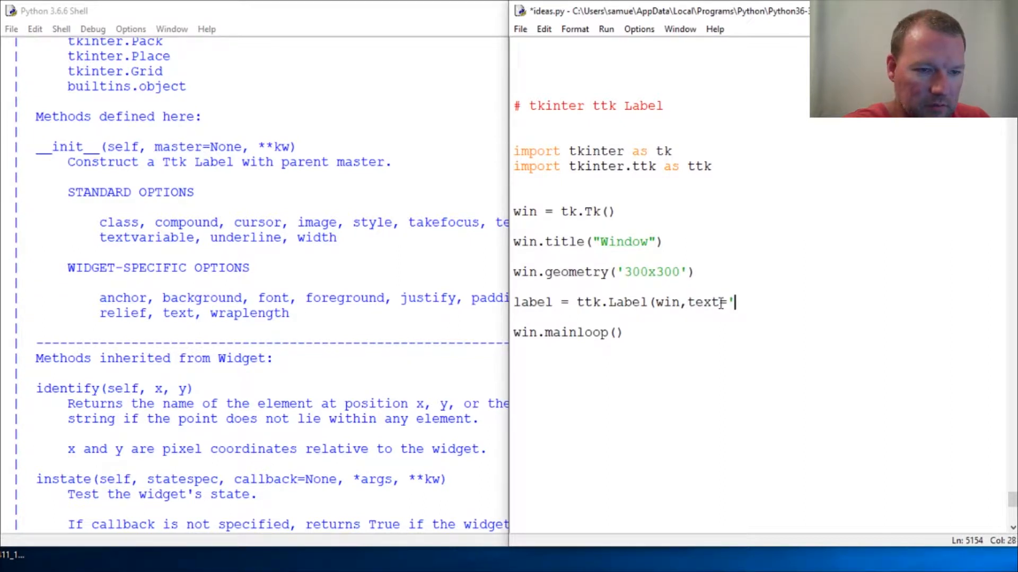
{"action": "type", "text": "Hello Worl"}
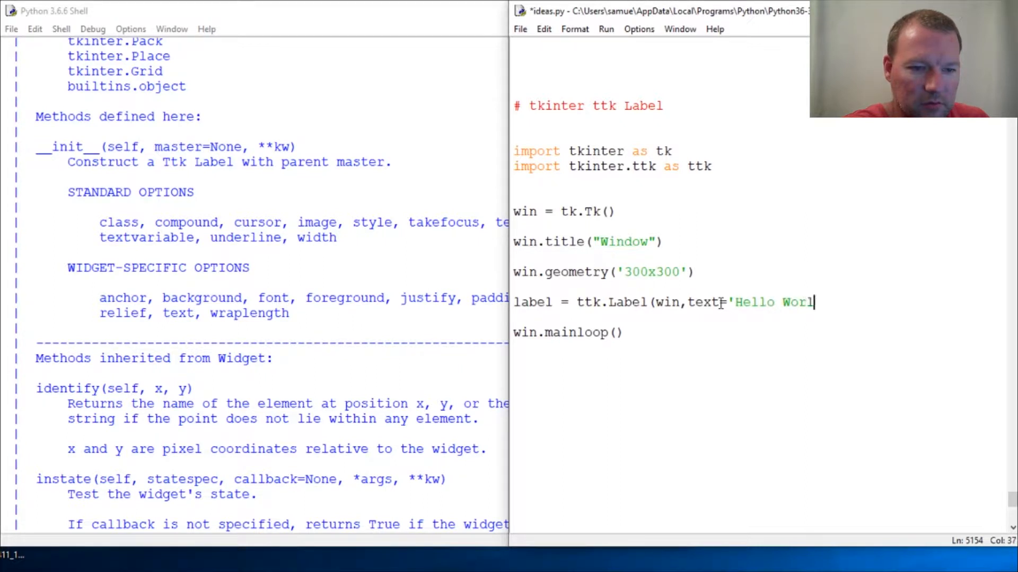
{"action": "type", "text": "d'"}
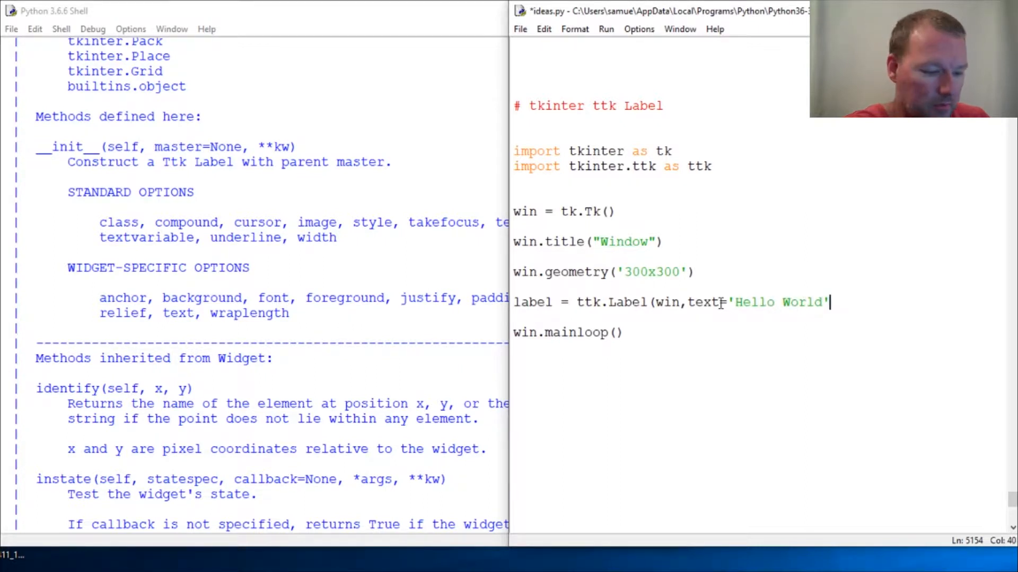
{"action": "key", "text": "enter"}
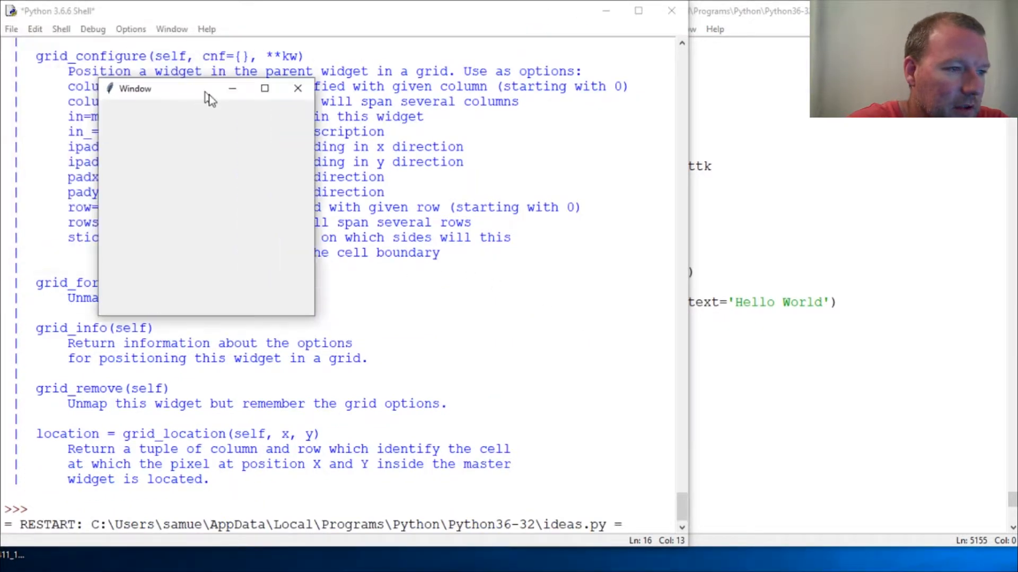
- Close the empty window and list dir(label) in the shell, spotting its pack method
{"action": "left_click", "coordinate": [298, 88]}
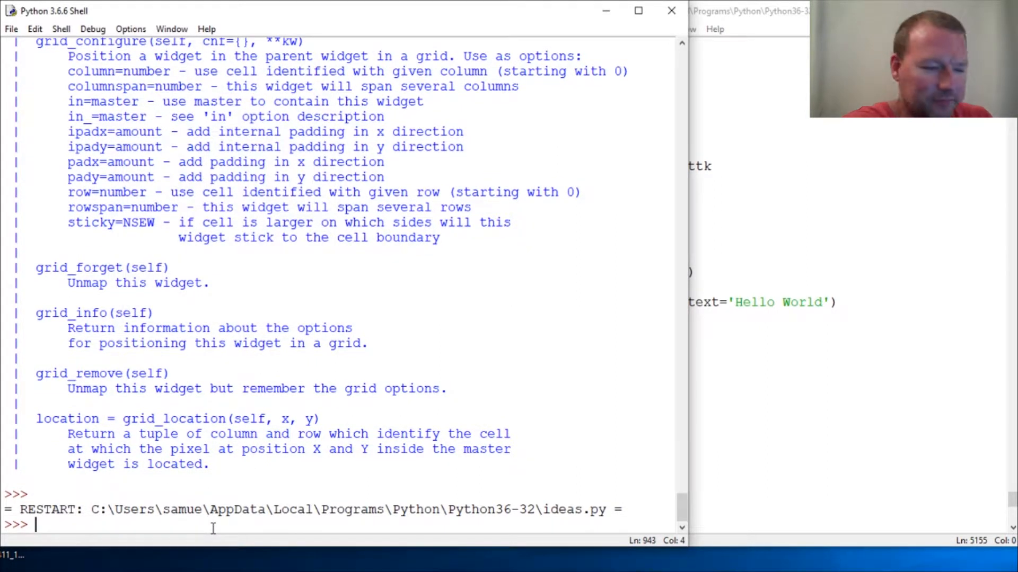
{"action": "type", "text": "dir("}
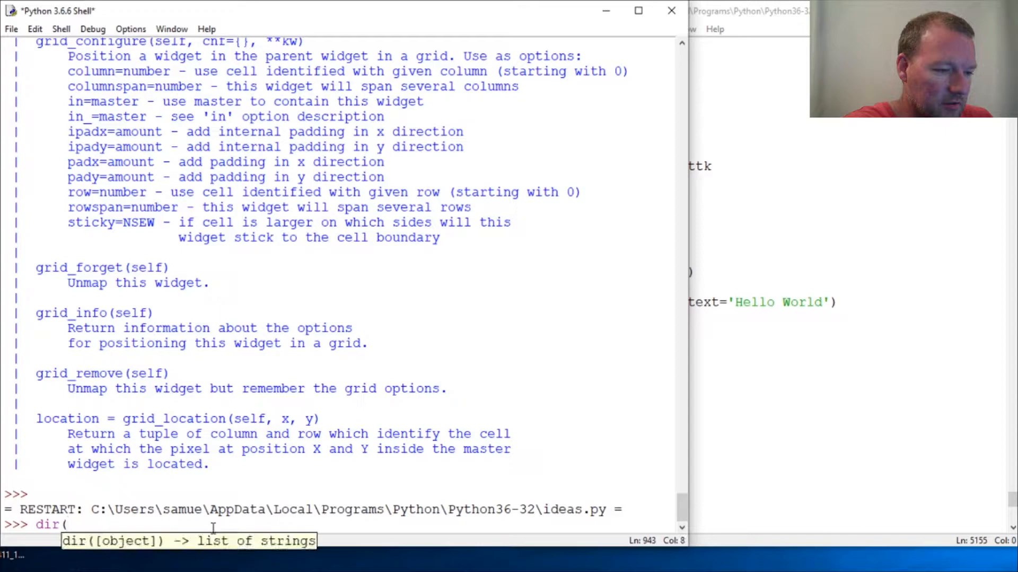
{"action": "type", "text": "label)"}
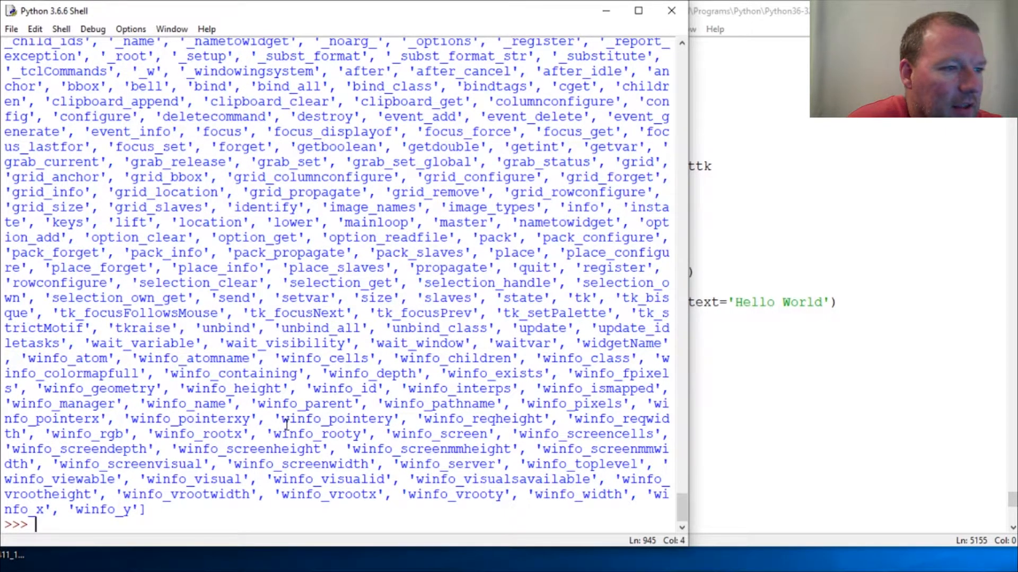
{"action": "type", "text": "label"}
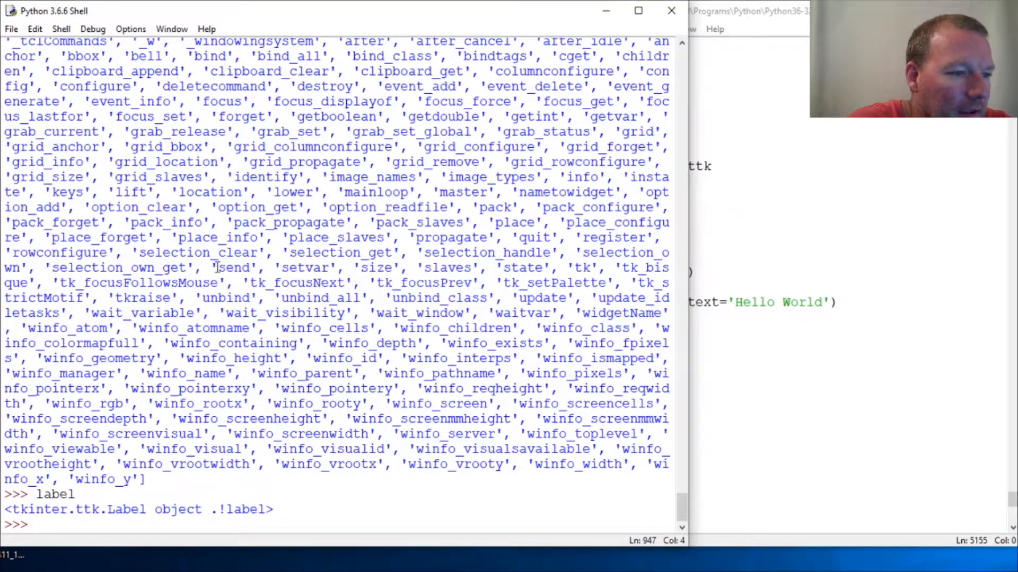
{"action": "mouse_move", "coordinate": [391, 396]}
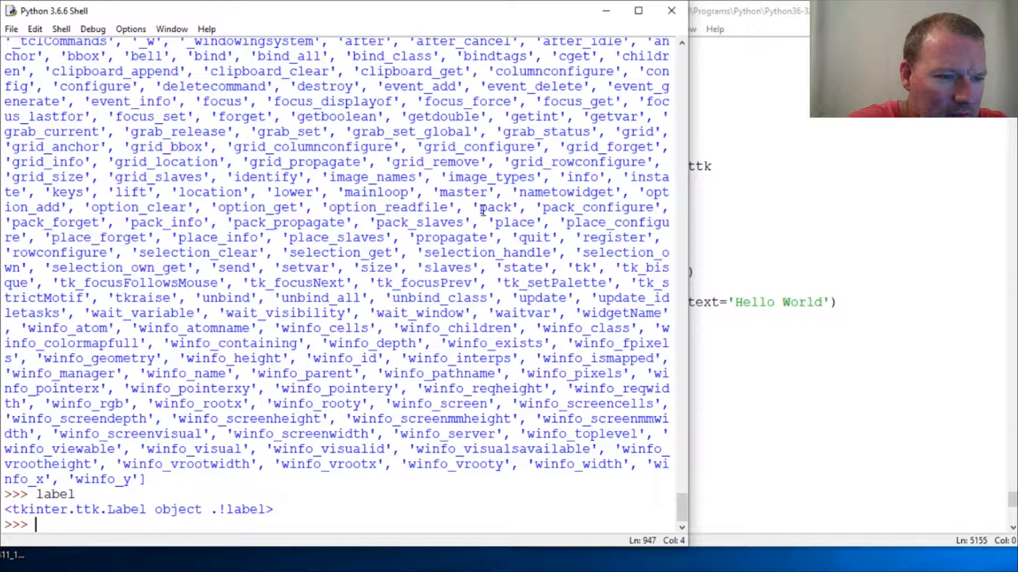
{"action": "double_click", "coordinate": [495, 206]}
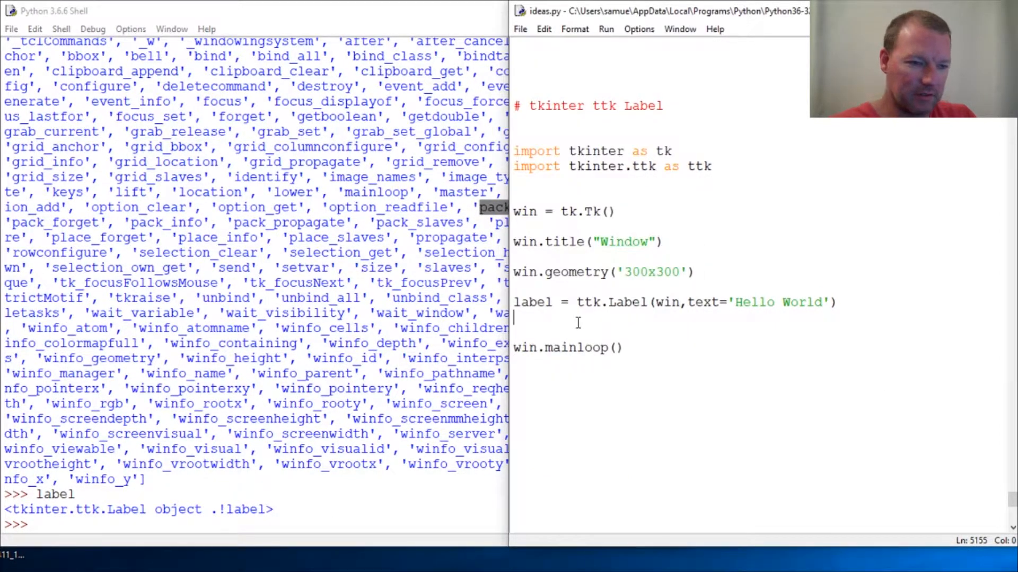
- Add label.pack() before win.mainloop() and rerun, showing the Hello World window
{"action": "type", "text": "lab"}
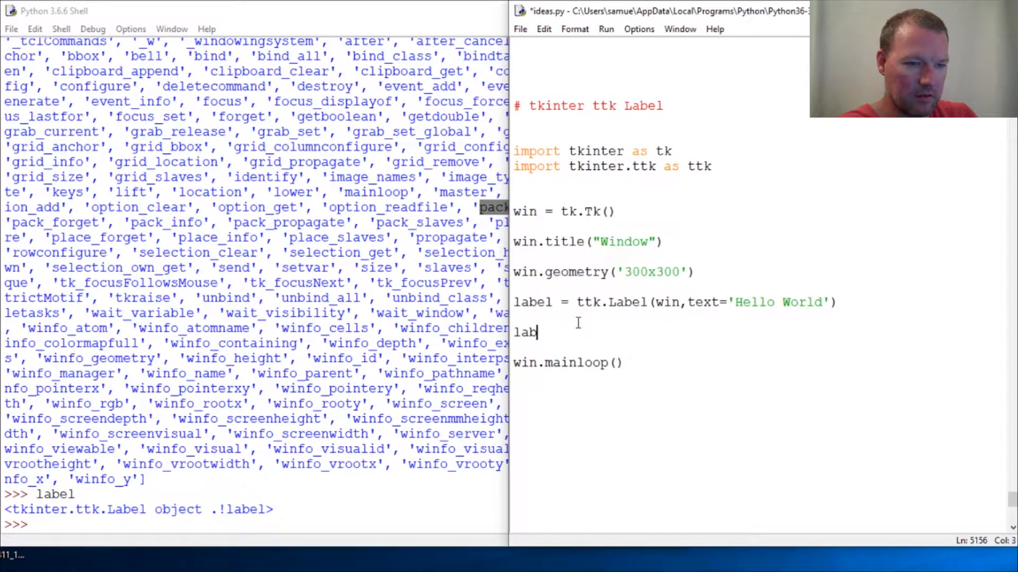
{"action": "type", "text": "el.p"}
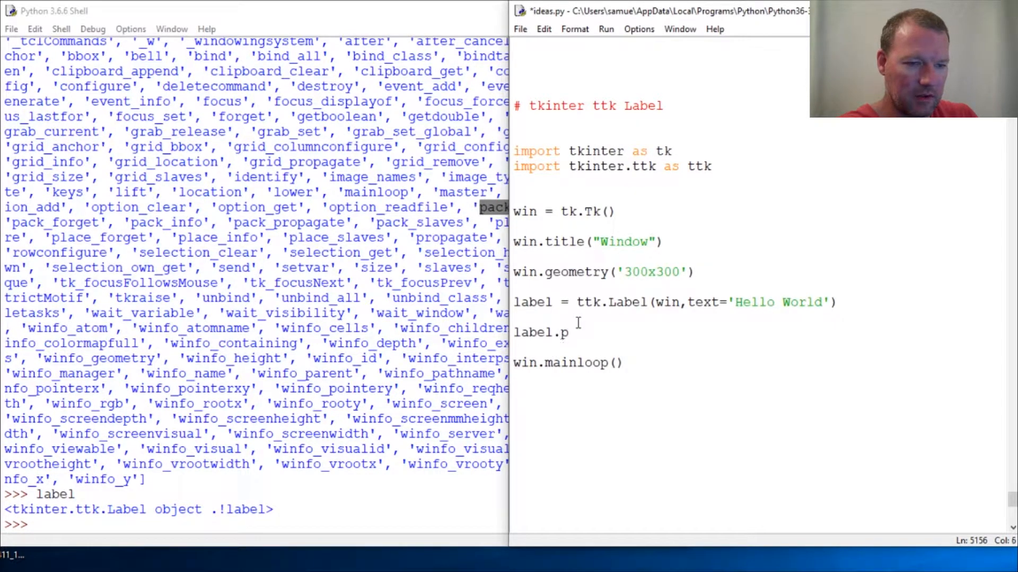
{"action": "type", "text": "ack()"}
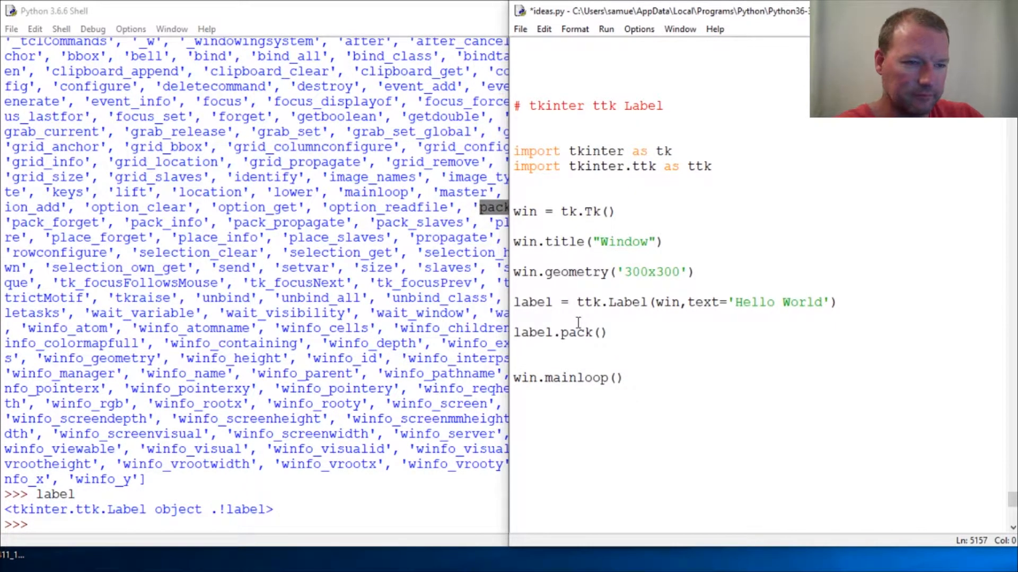
{"action": "key", "text": "F5"}
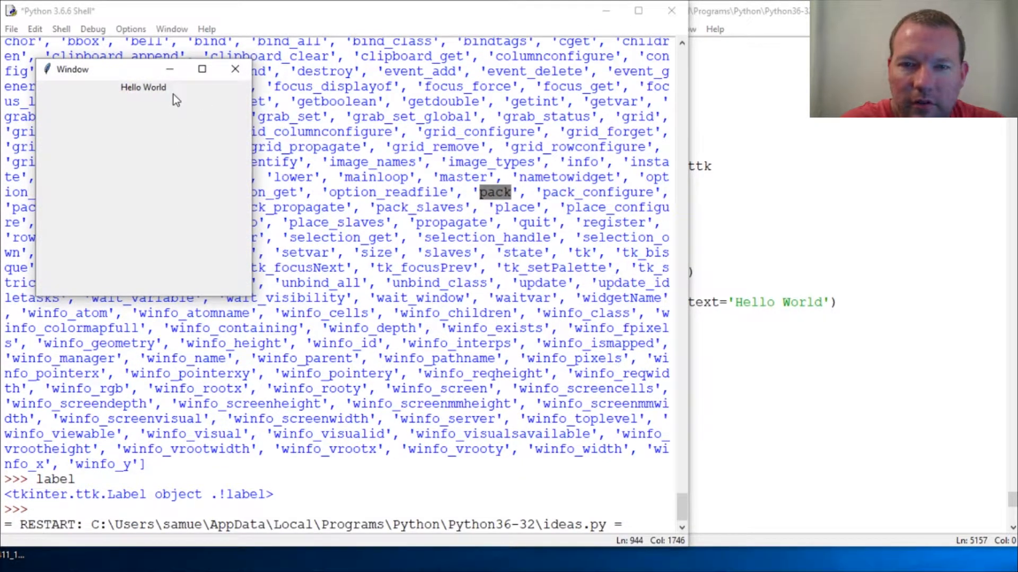
{"action": "left_click_drag", "start_coordinate": [88, 70], "coordinate": [189, 141]}
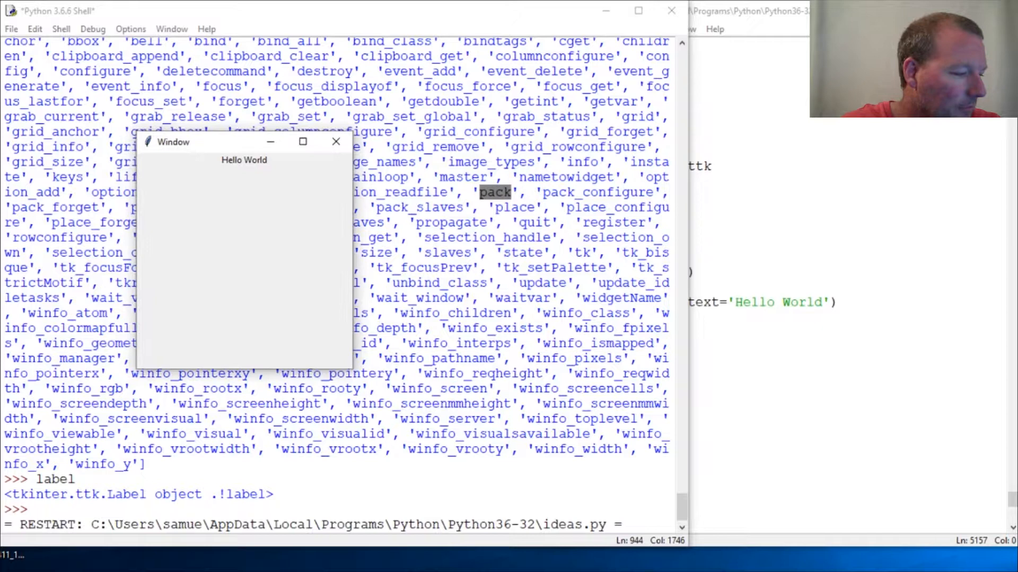